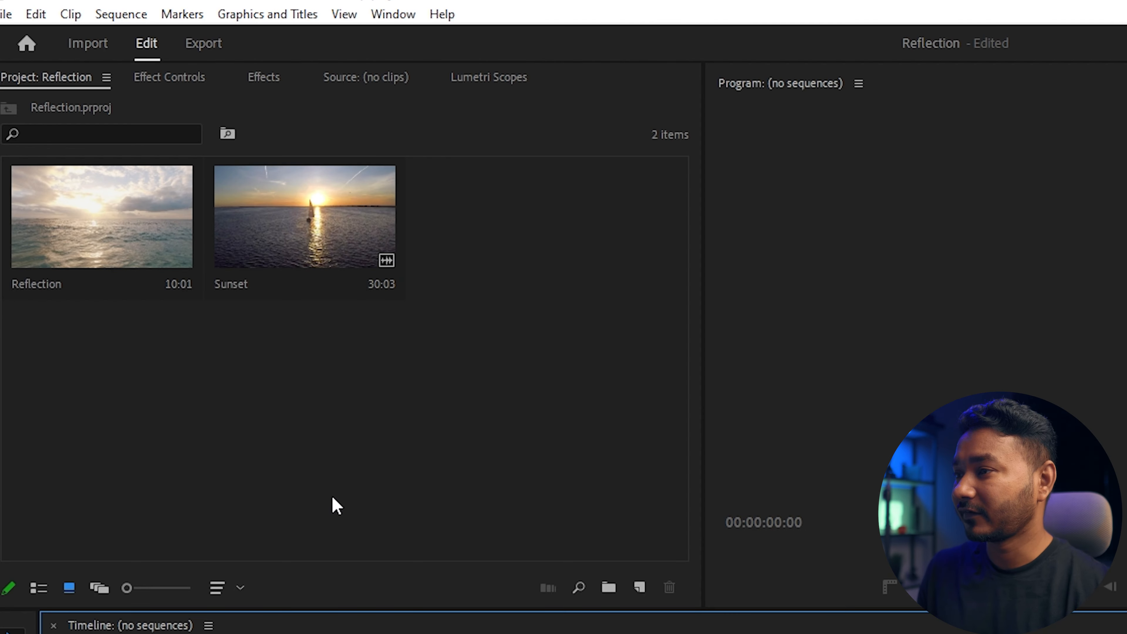
{"action": "mouse_move", "coordinate": [300, 476]}
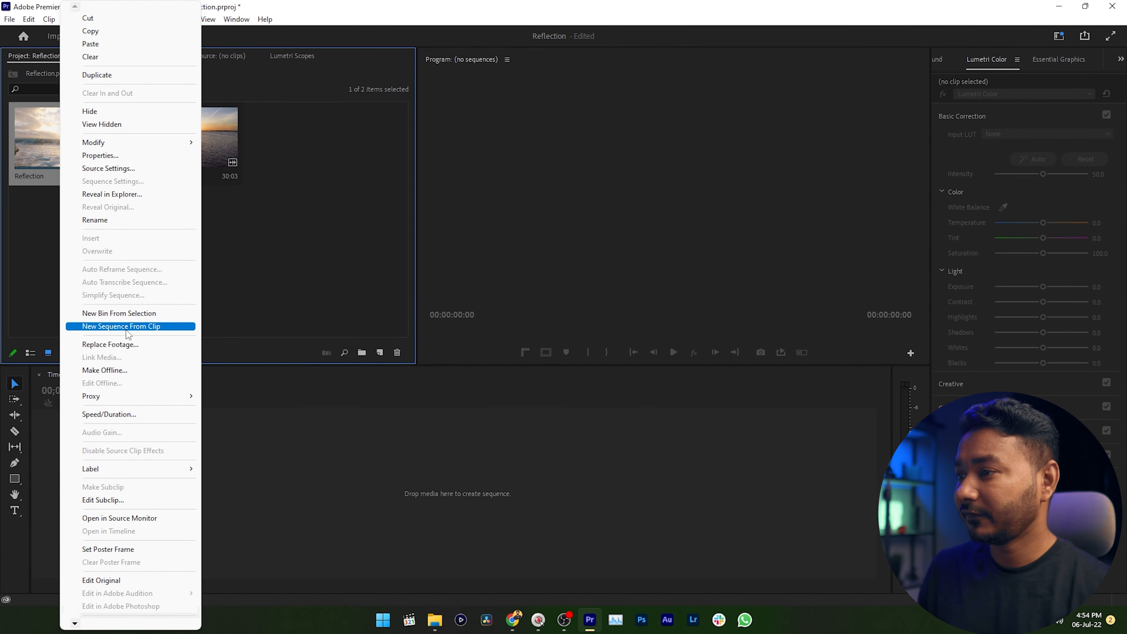
Step: Create a new sequence from the Reflection ocean clip via its context menu
{"action": "left_click", "coordinate": [122, 326]}
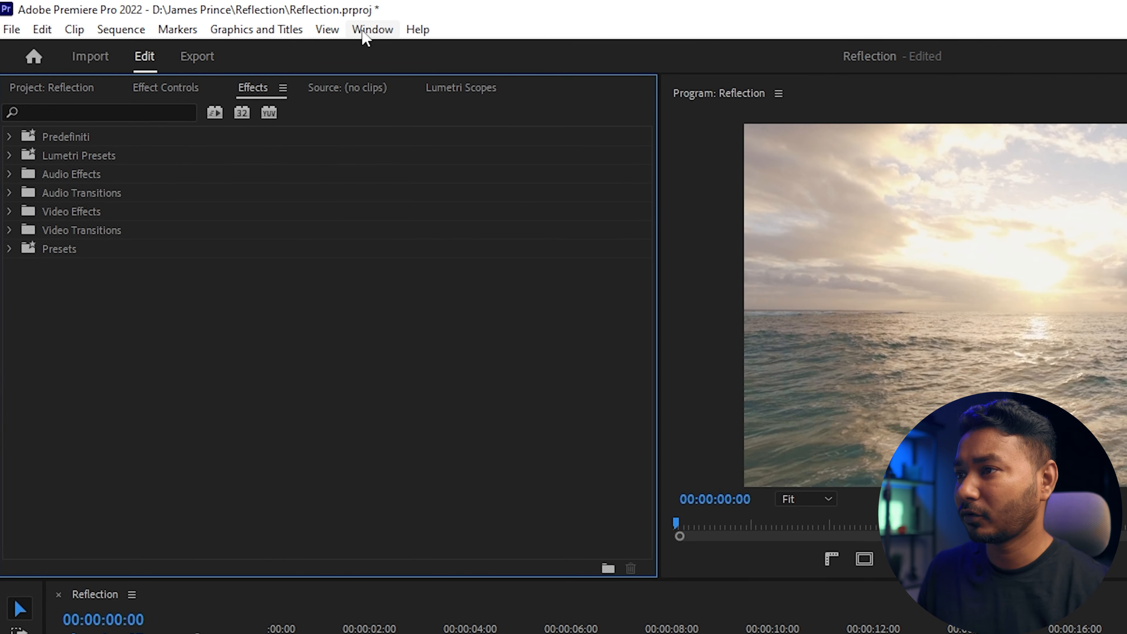
Step: Find the Mirror distort effect by searching 'mirror' and apply it to the Reflection clip
{"action": "left_click", "coordinate": [372, 29]}
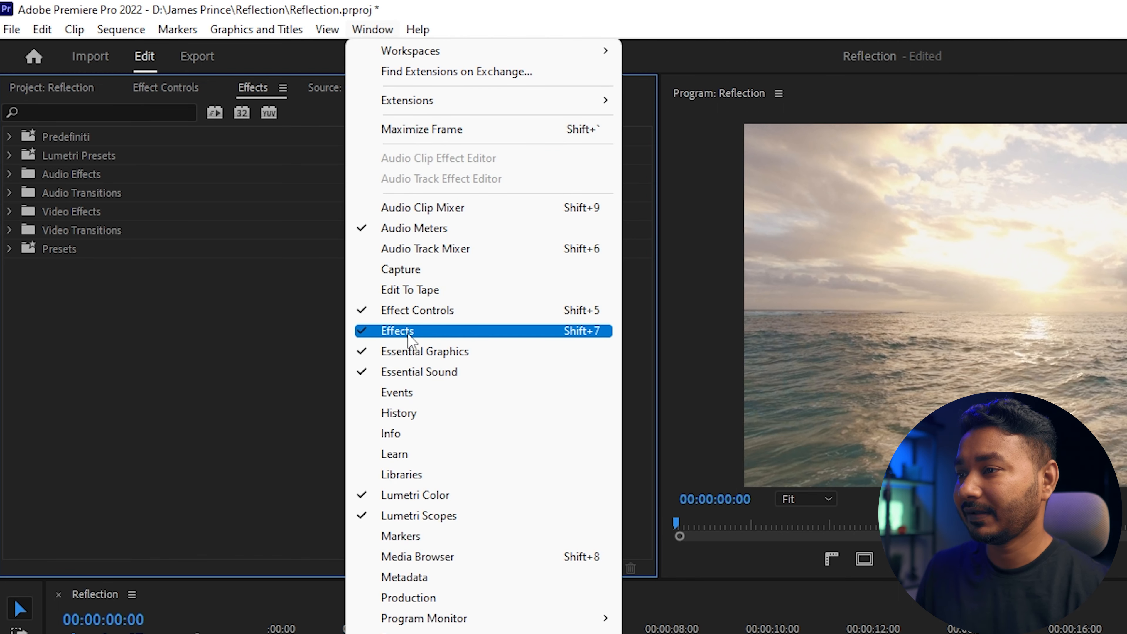
{"action": "left_click", "coordinate": [397, 330]}
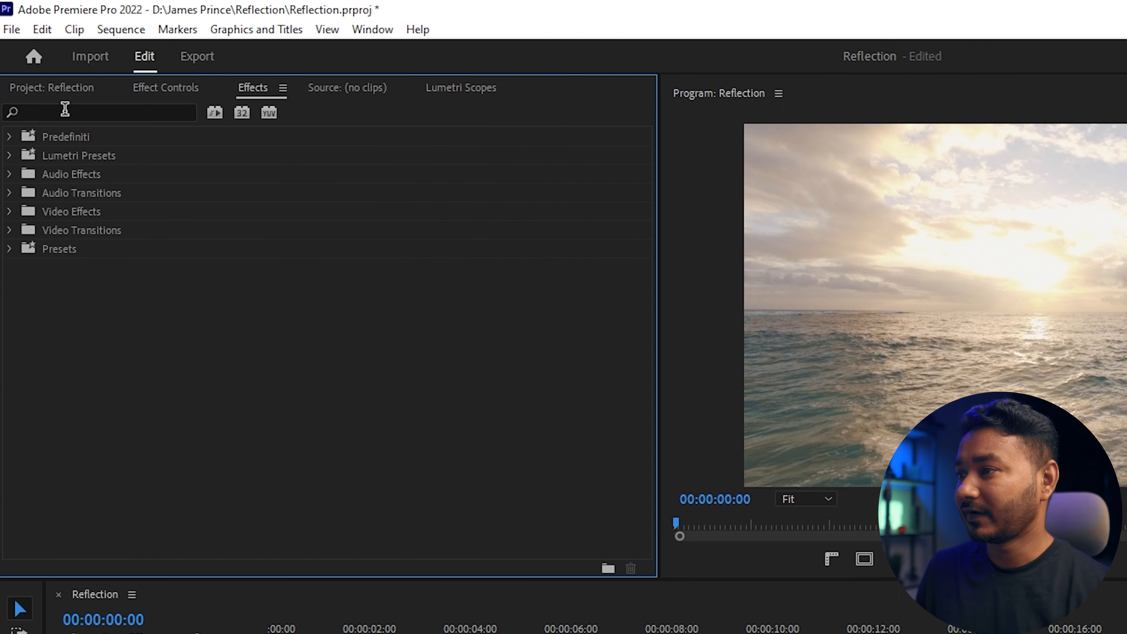
{"action": "type", "text": "mir"}
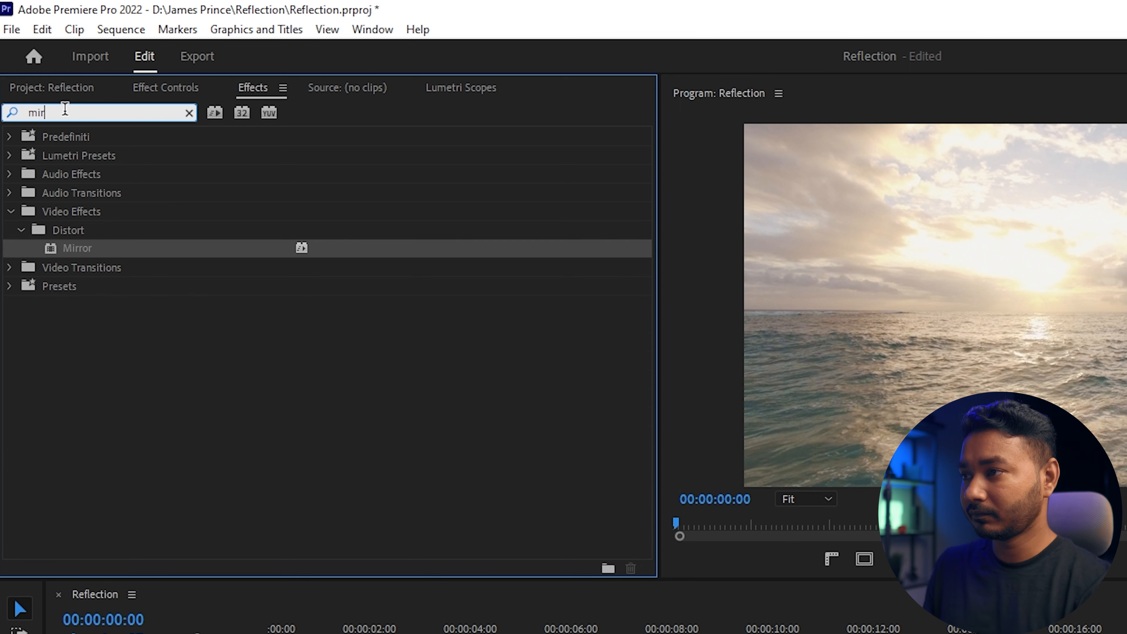
{"action": "type", "text": "ror"}
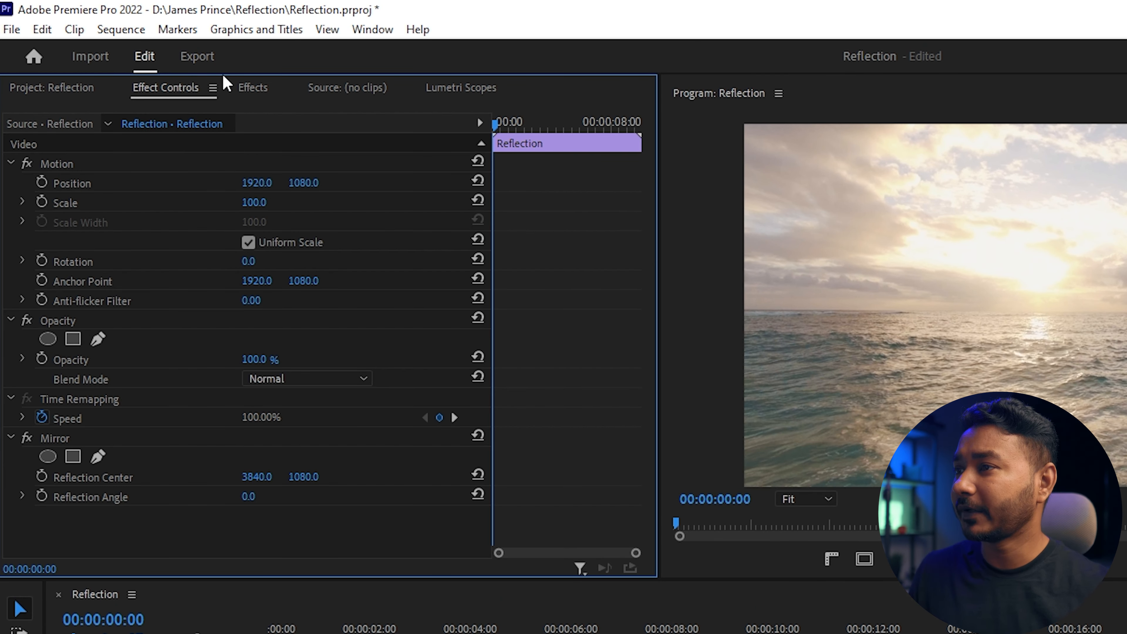
Step: Select the Mirror effect on the Reflection clip to adjust its angle and center
{"action": "left_click", "coordinate": [372, 29]}
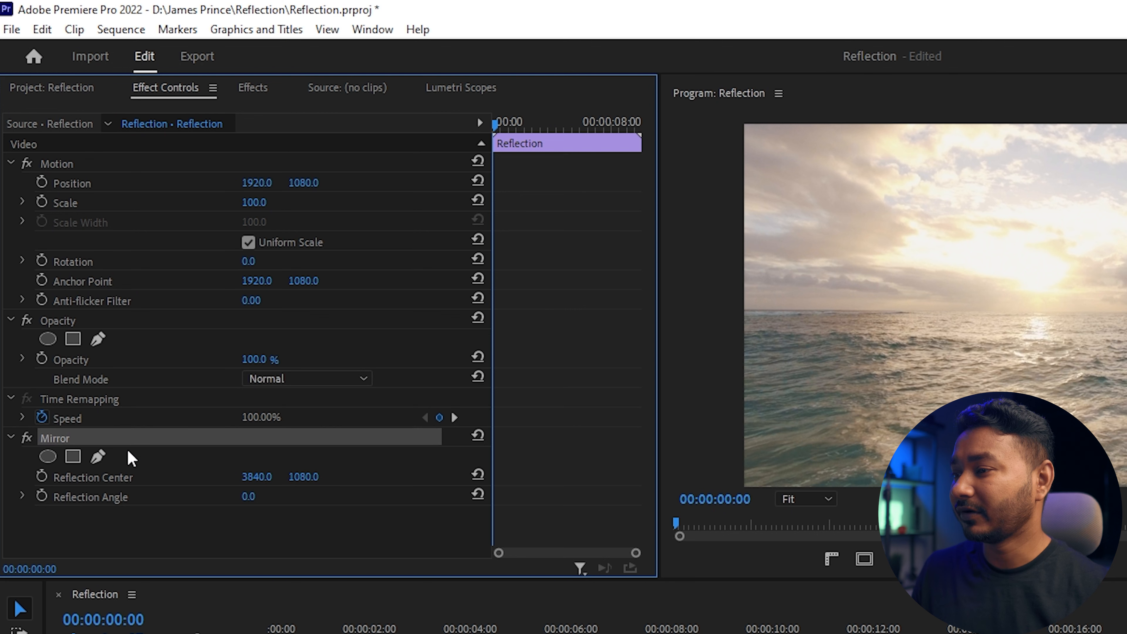
{"action": "mouse_move", "coordinate": [67, 501]}
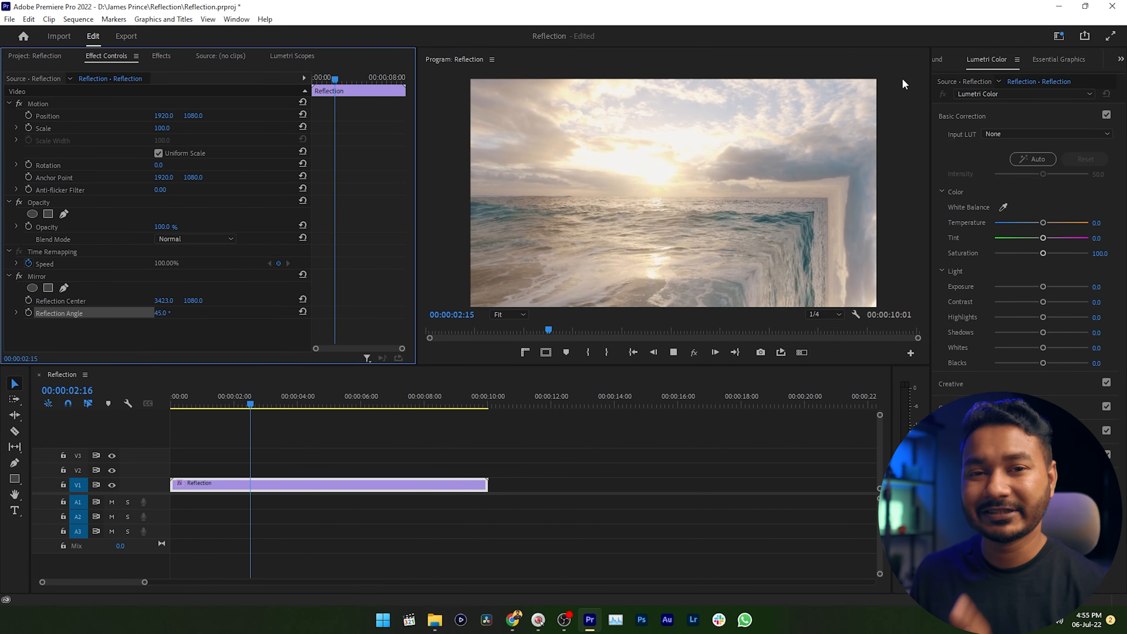
Step: Place the Sunset clip after the Reflection clip on V1 and move the playhead into it
{"action": "left_click", "coordinate": [38, 55]}
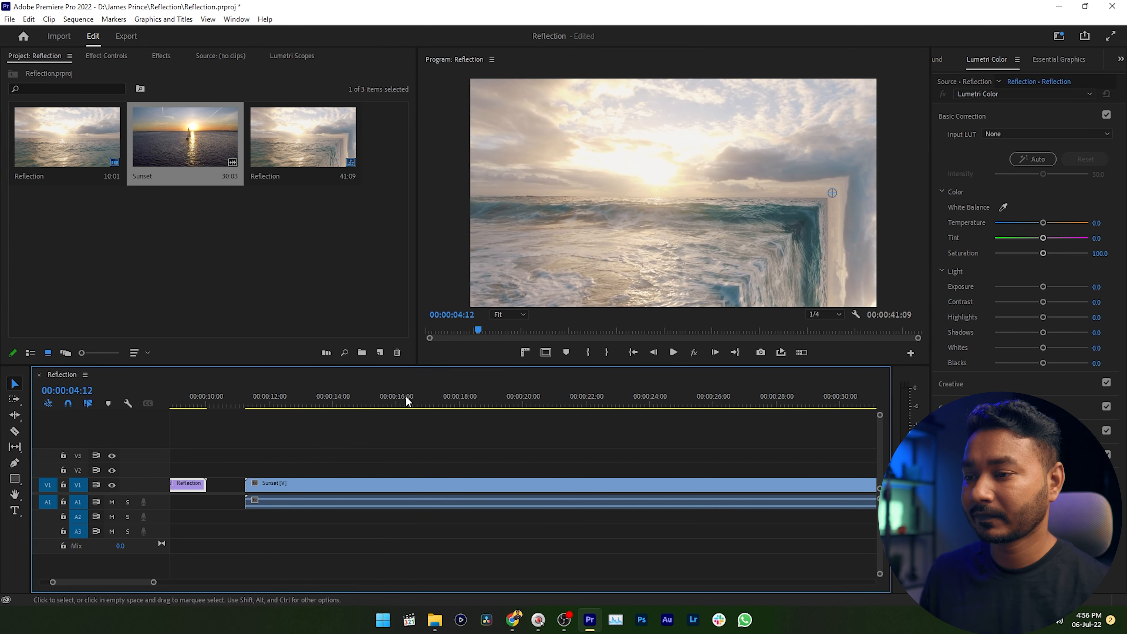
{"action": "left_click", "coordinate": [352, 403]}
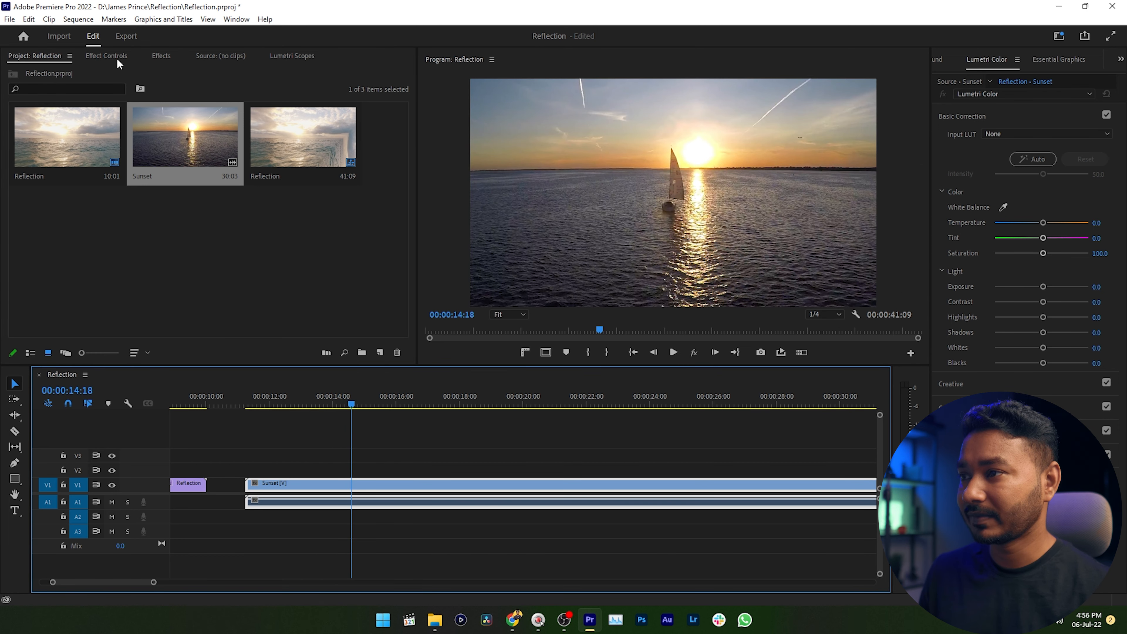
Step: Apply the Mirror distort effect to the Sunset sailboat clip
{"action": "left_click", "coordinate": [161, 55]}
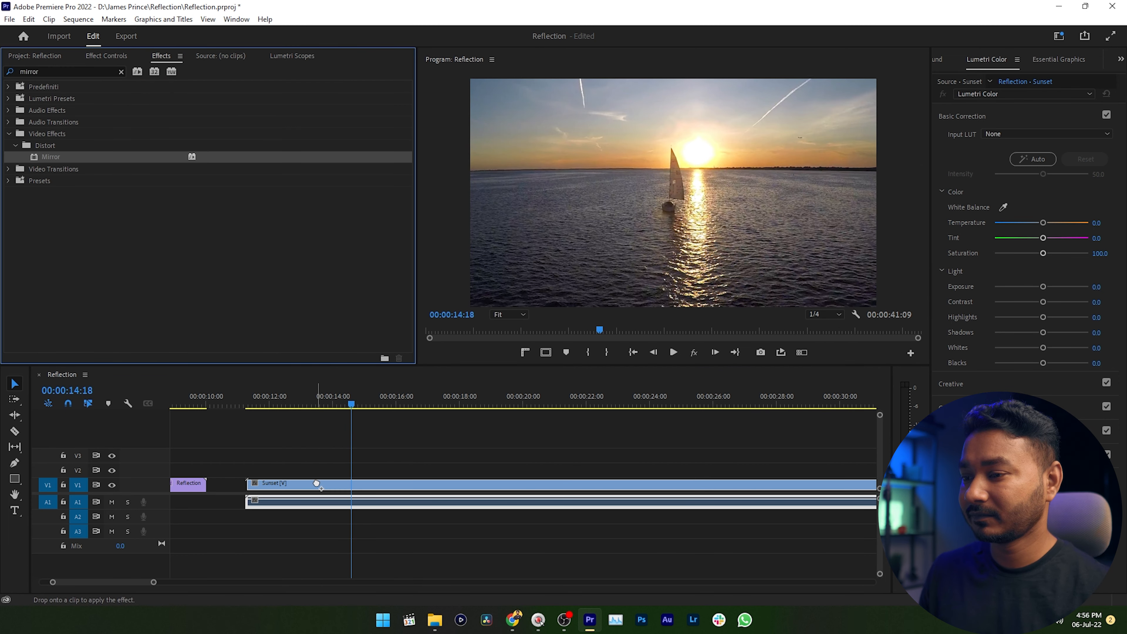
{"action": "left_click", "coordinate": [106, 55]}
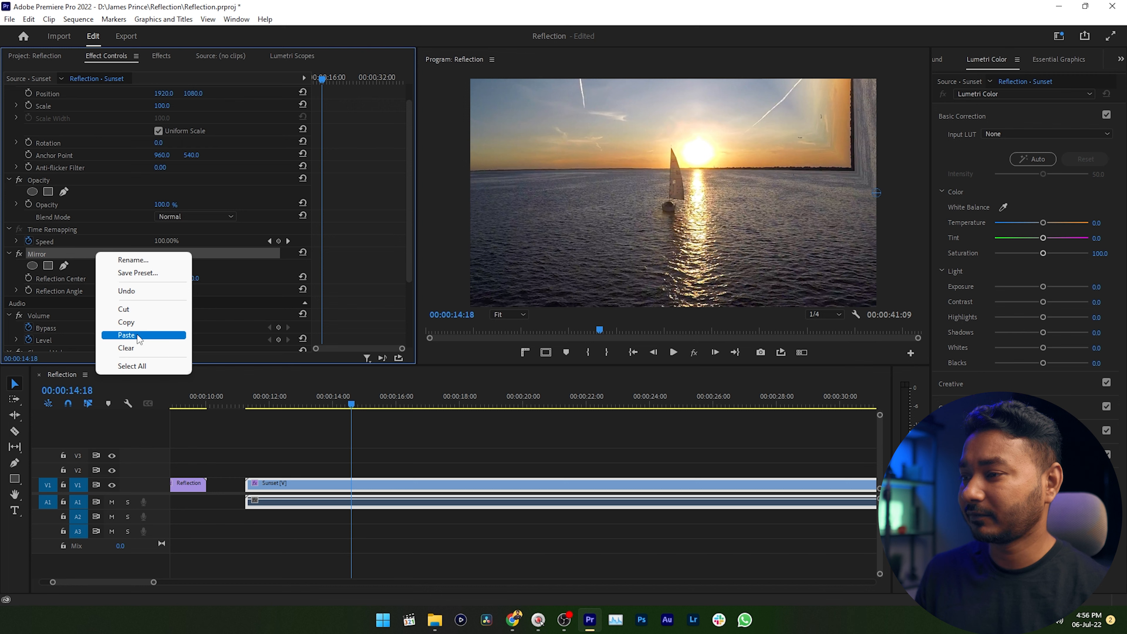
Step: Paste a second Mirror on Sunset at 180° with center X 1394, the first at -45°
{"action": "left_click", "coordinate": [127, 336]}
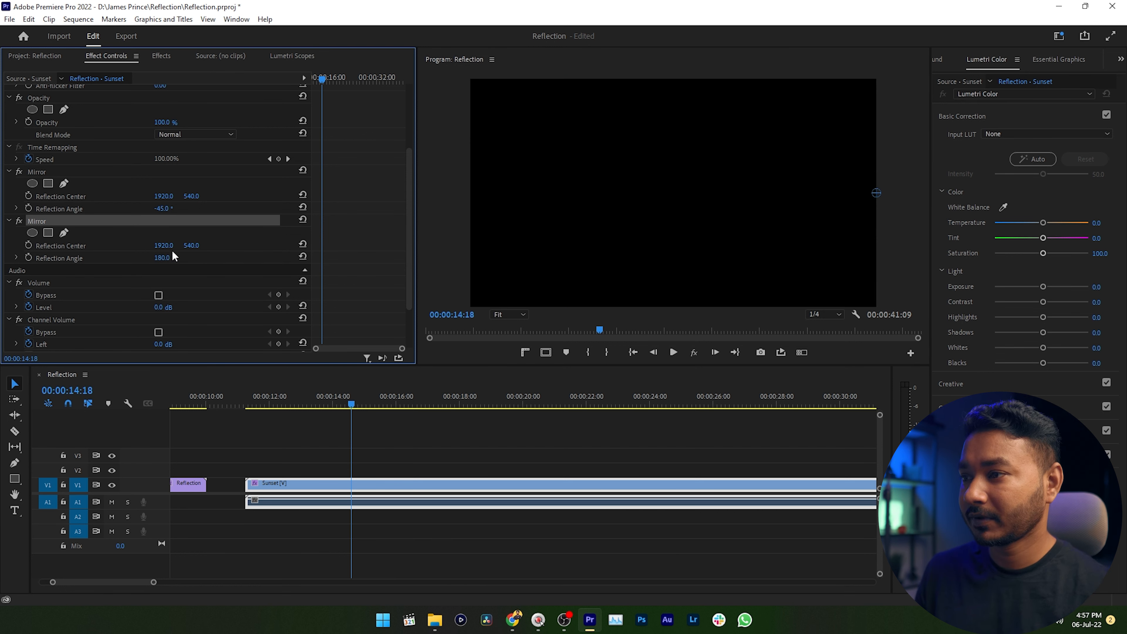
{"action": "left_click_drag", "start_coordinate": [163, 245], "coordinate": [151, 245]}
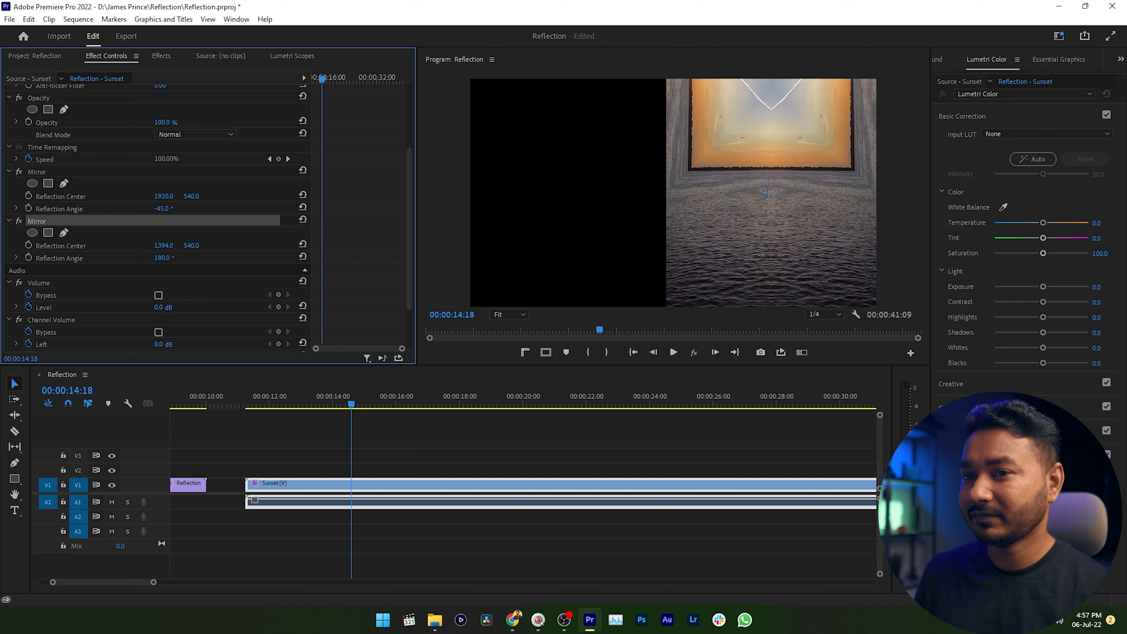